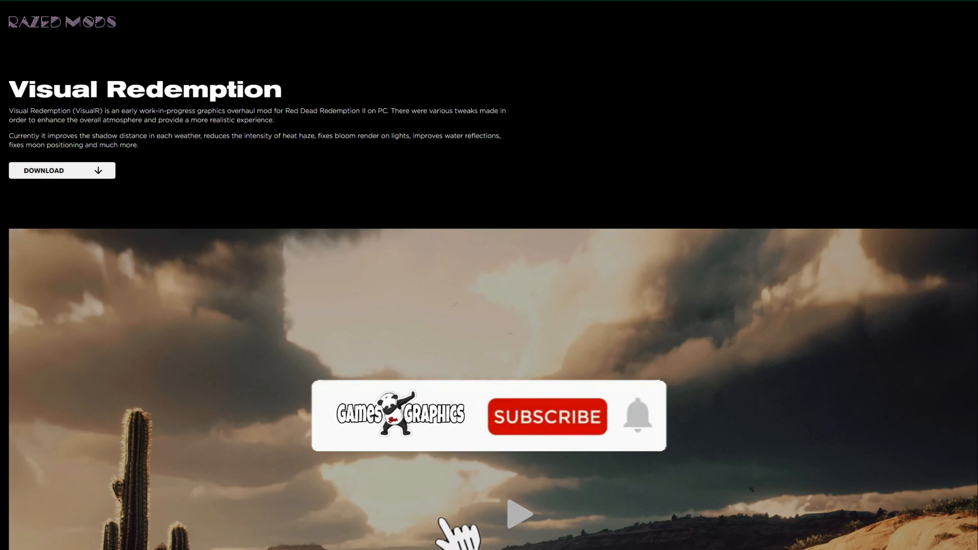
- Navigate into the ScriptHookRDR2_1.0.1491.17 folder's bin subfolder
left_click(546, 429)
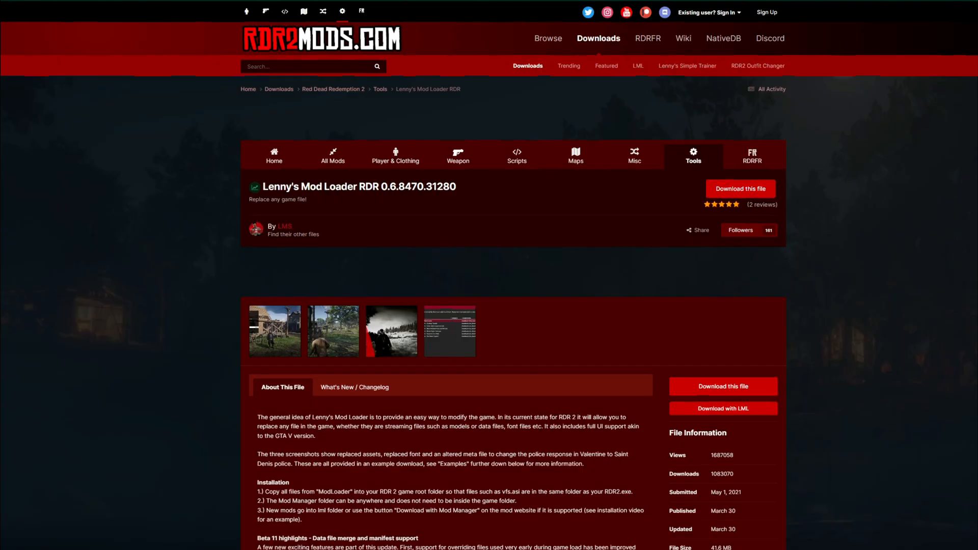
mouse_move(43, 165)
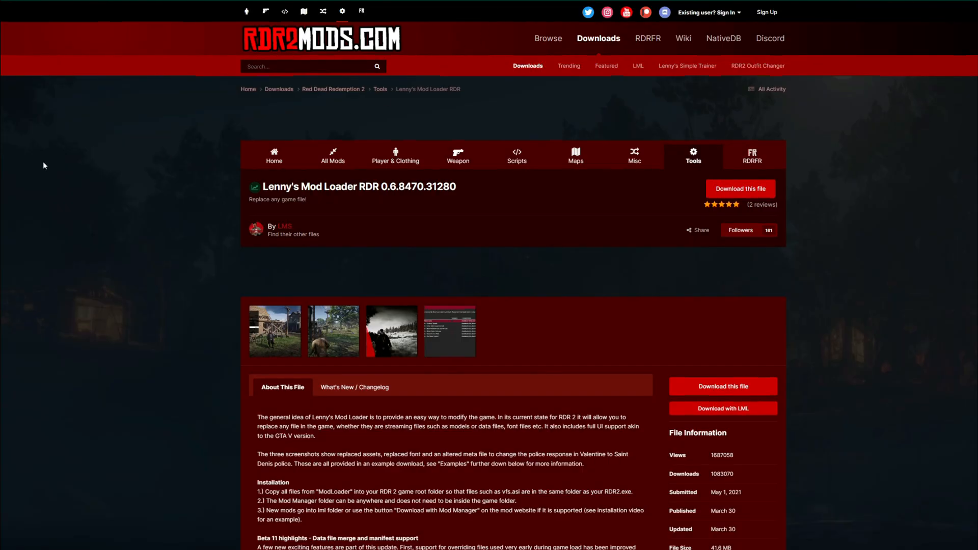
mouse_move(45, 159)
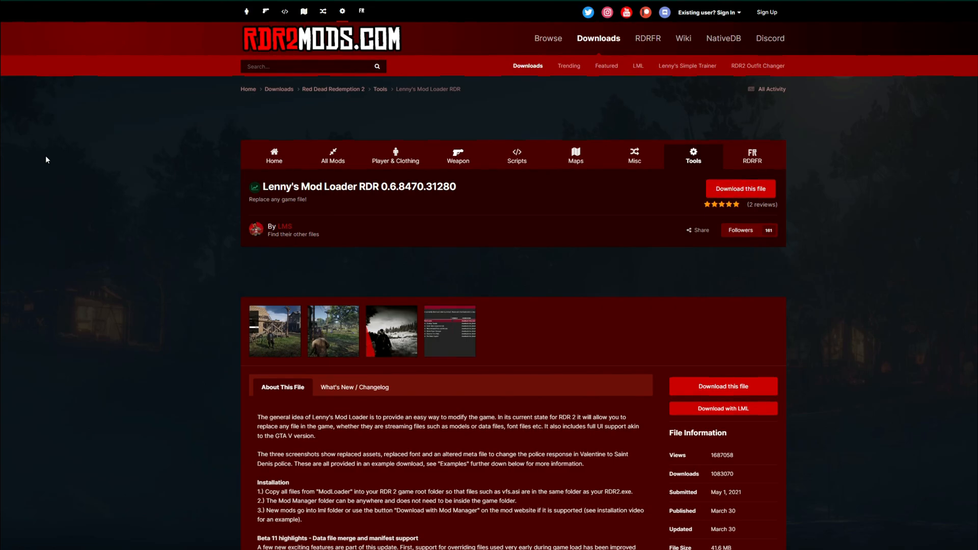
mouse_move(198, 78)
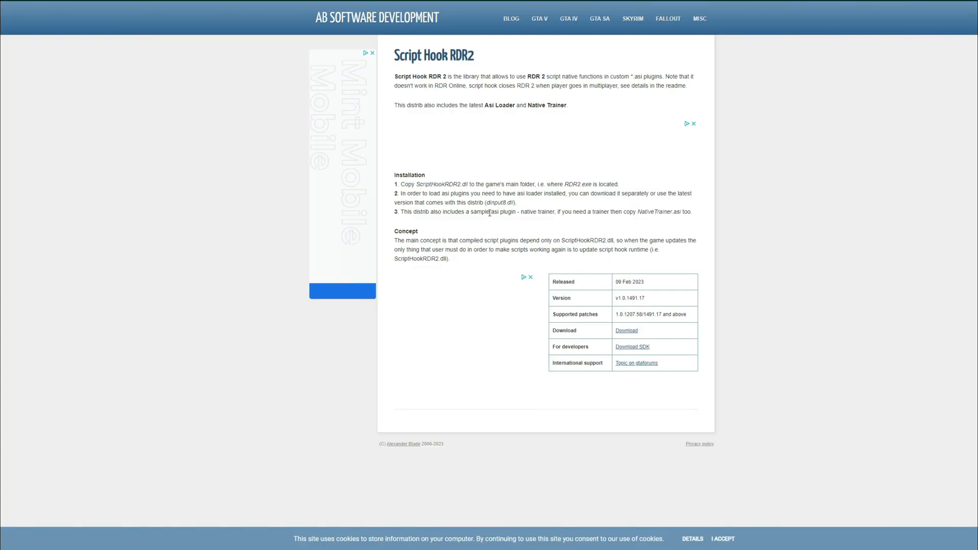
mouse_move(486, 203)
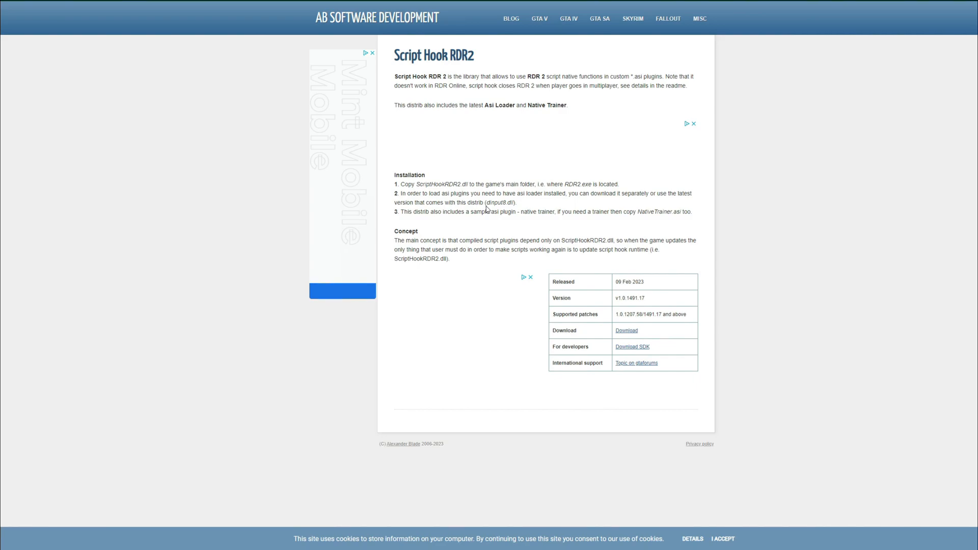
mouse_move(731, 365)
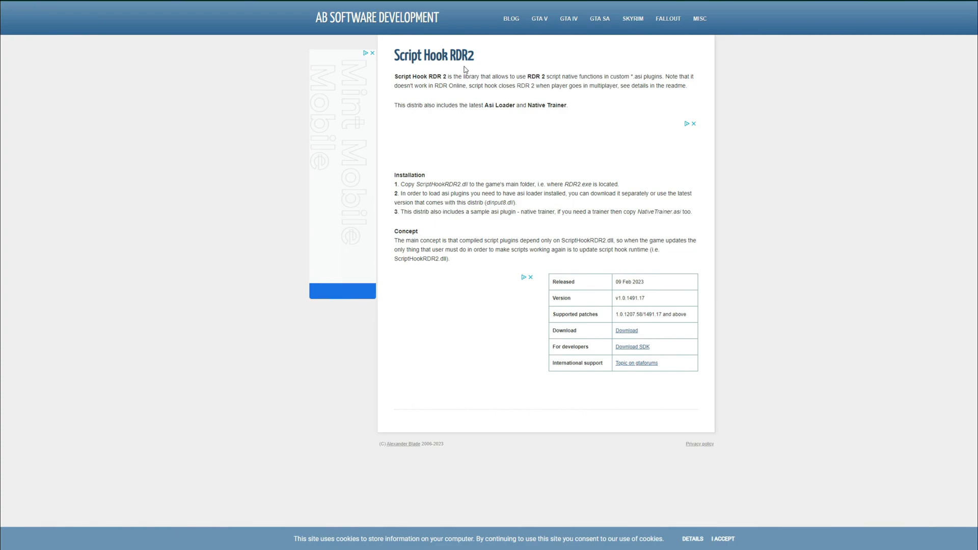
mouse_move(434, 61)
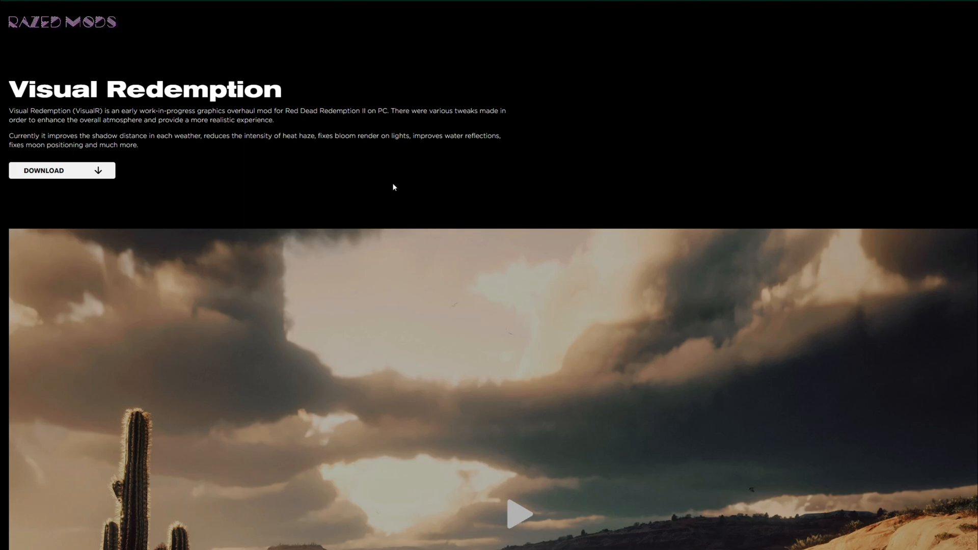
mouse_move(399, 190)
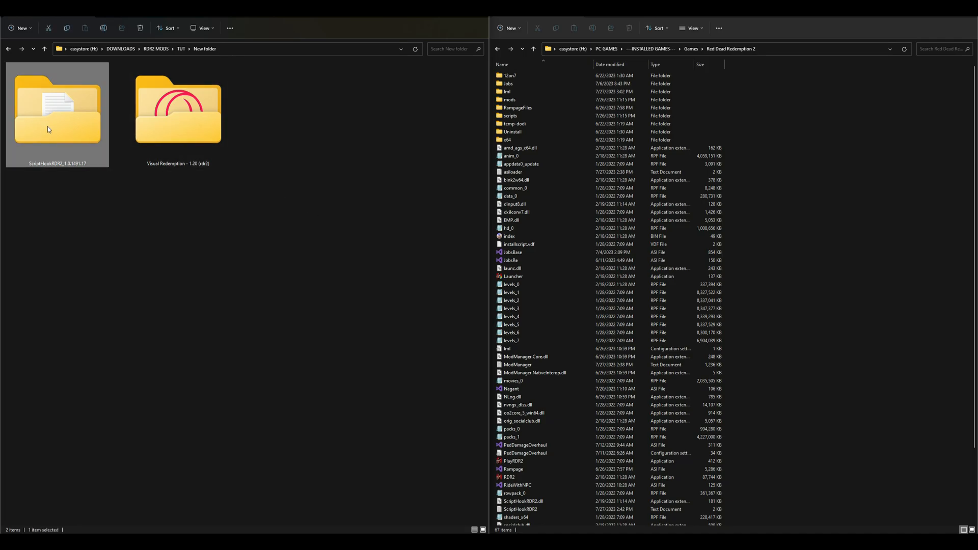
left_click(177, 110)
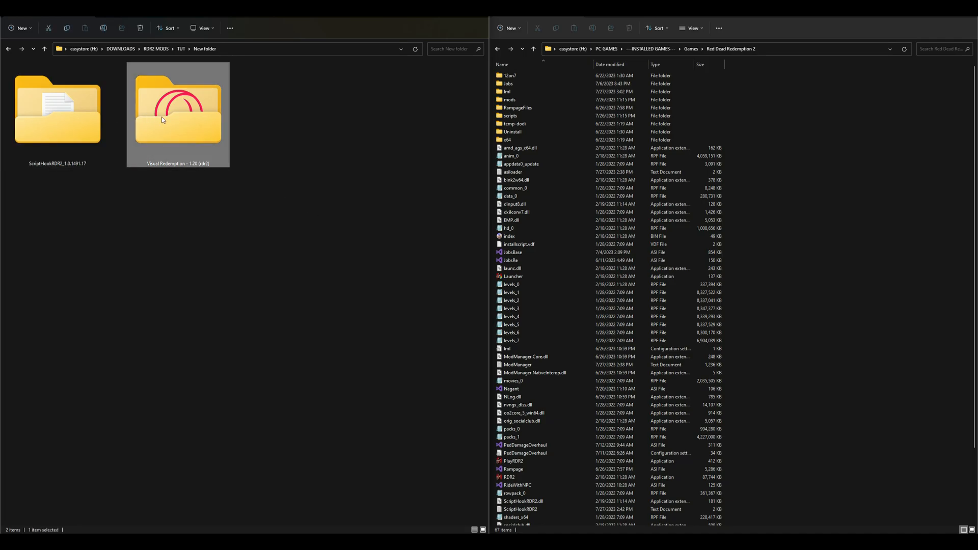
mouse_move(935, 235)
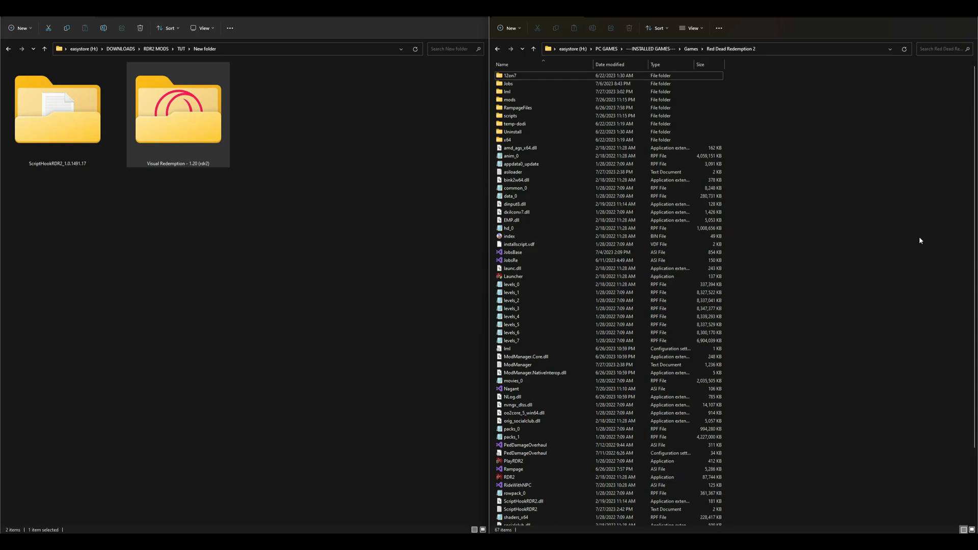
left_click(57, 112)
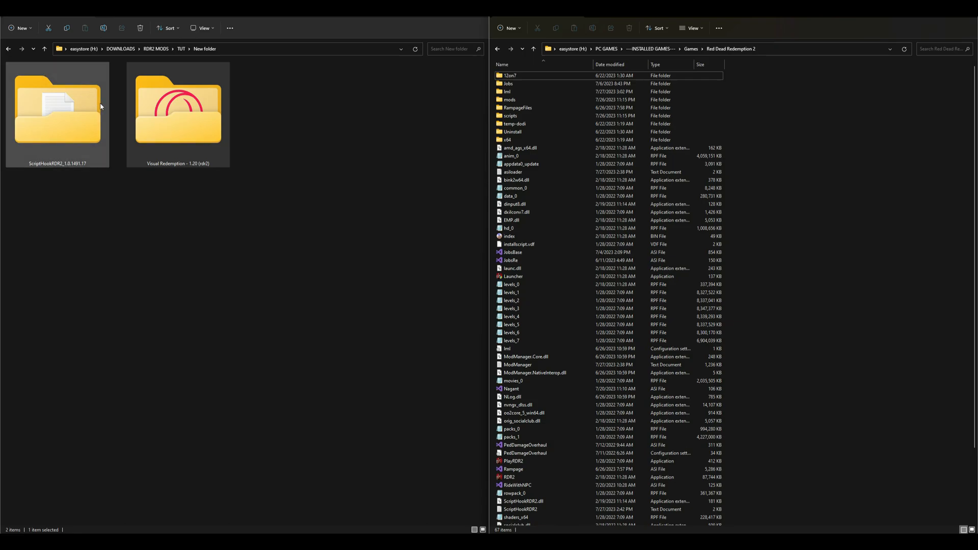
double_click(56, 110)
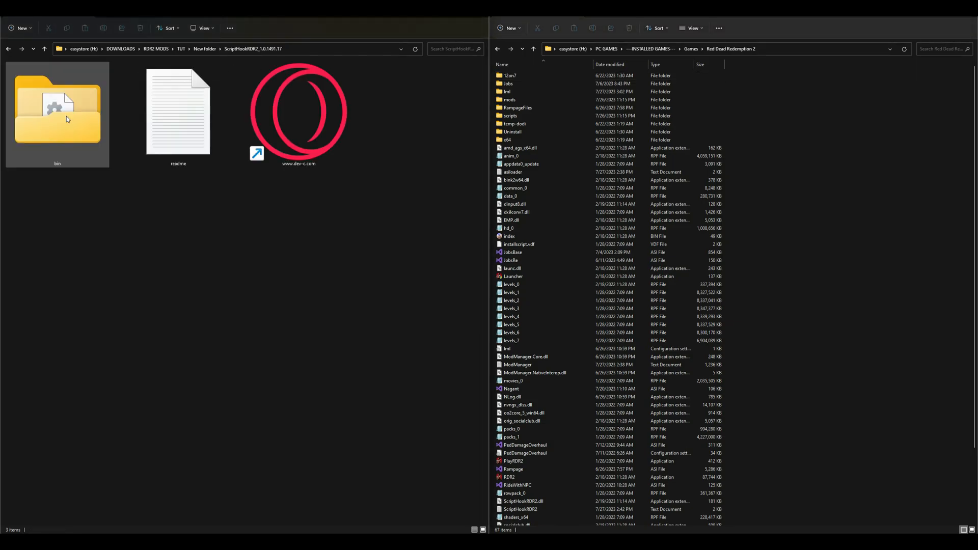
mouse_move(63, 122)
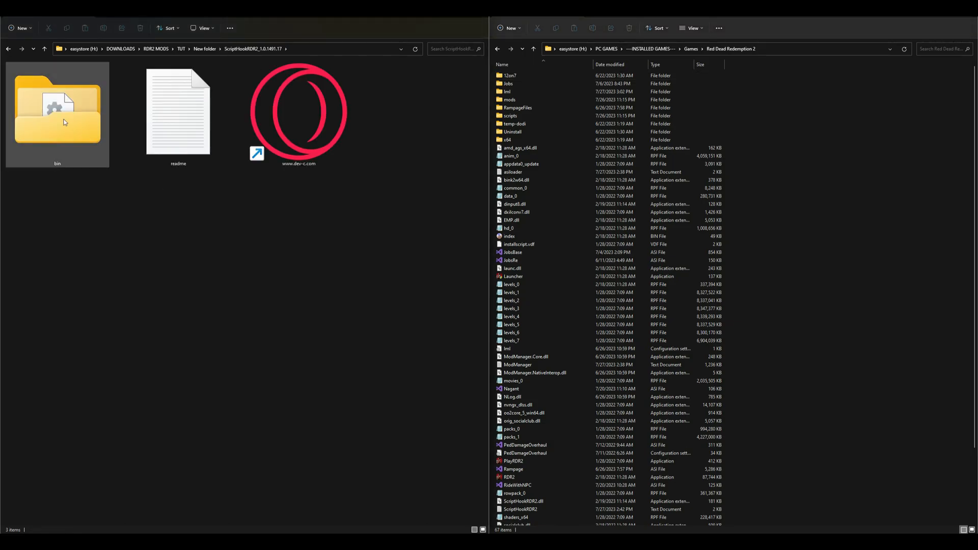
double_click(56, 112)
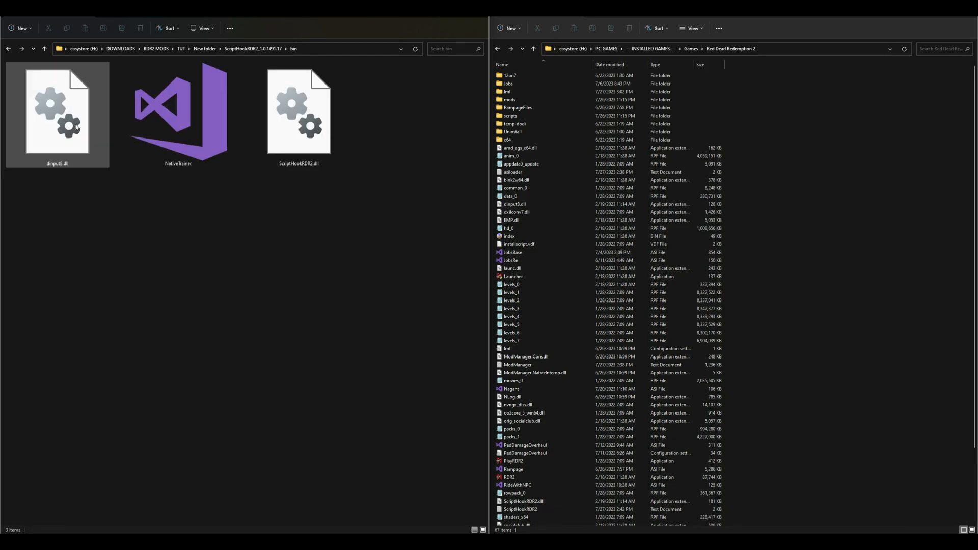
- Copy ScriptHookRDR2.dll into the game folder, replacing the existing file
left_click(299, 112)
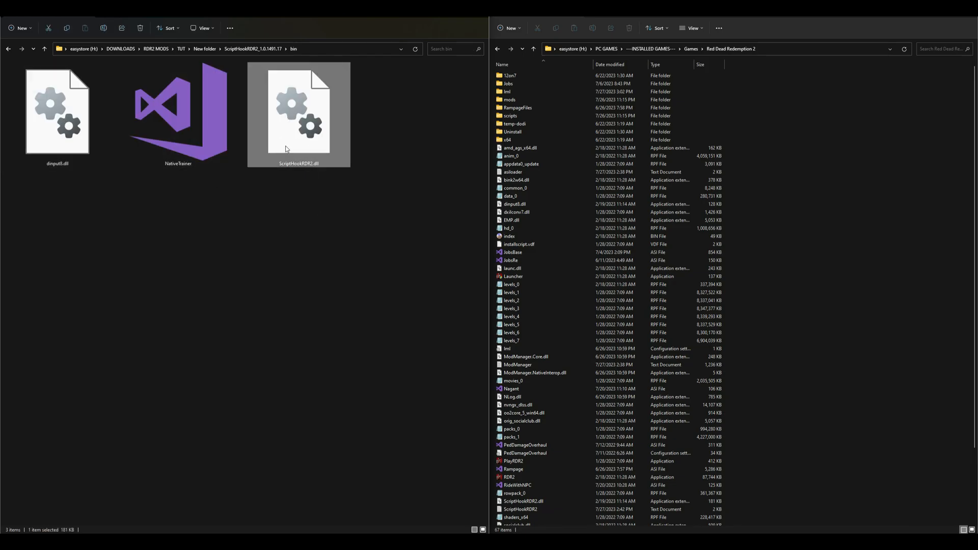
mouse_move(325, 100)
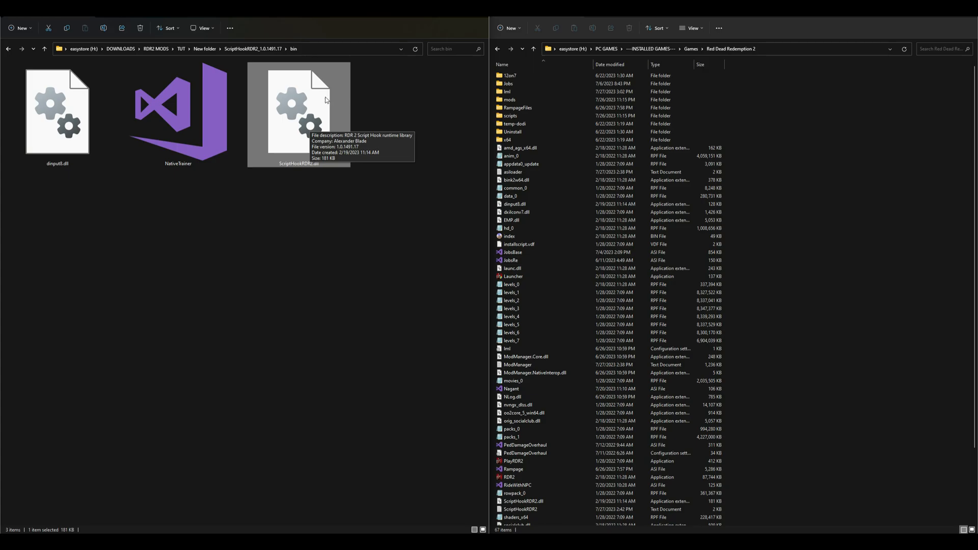
mouse_move(276, 96)
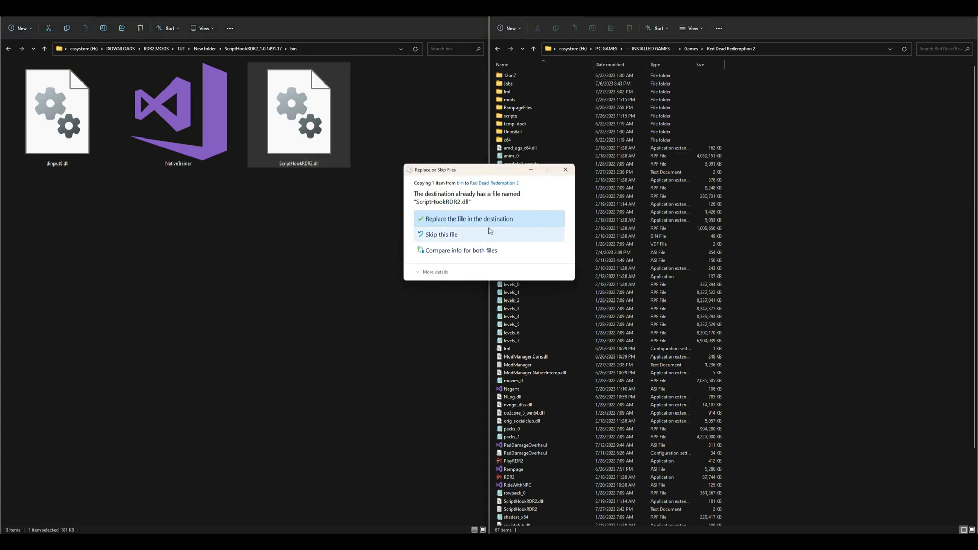
left_click(469, 217)
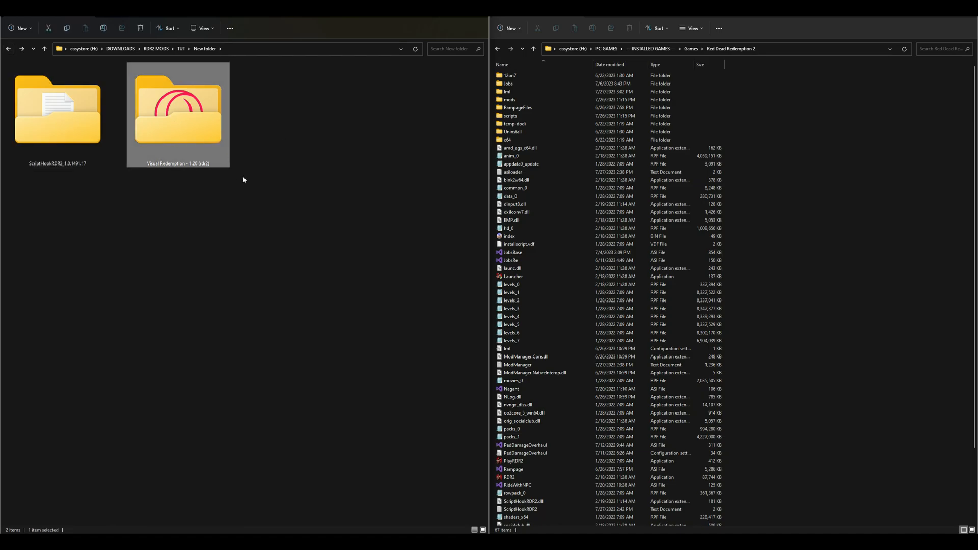
mouse_move(192, 118)
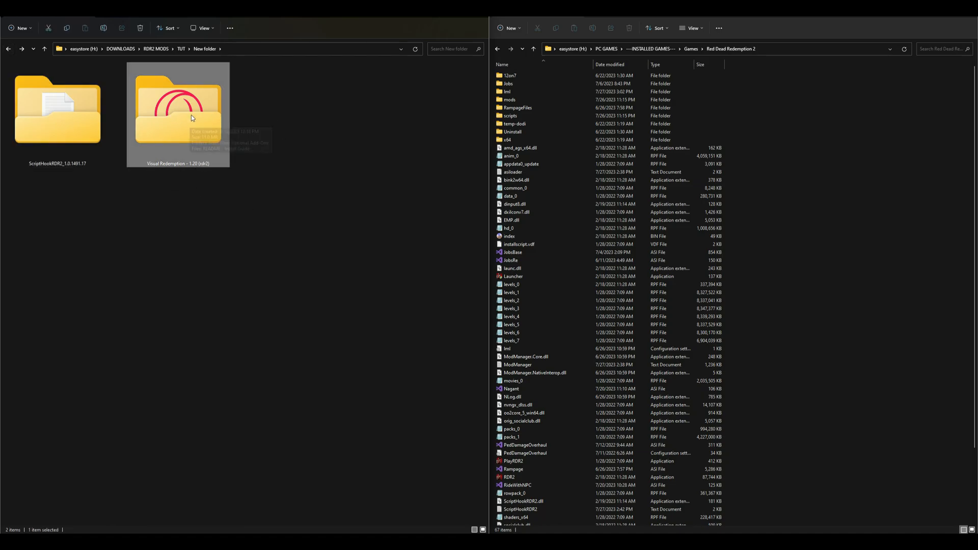
- Reach Visual Redemption's Main Files folder and select lml in the game directory
double_click(177, 110)
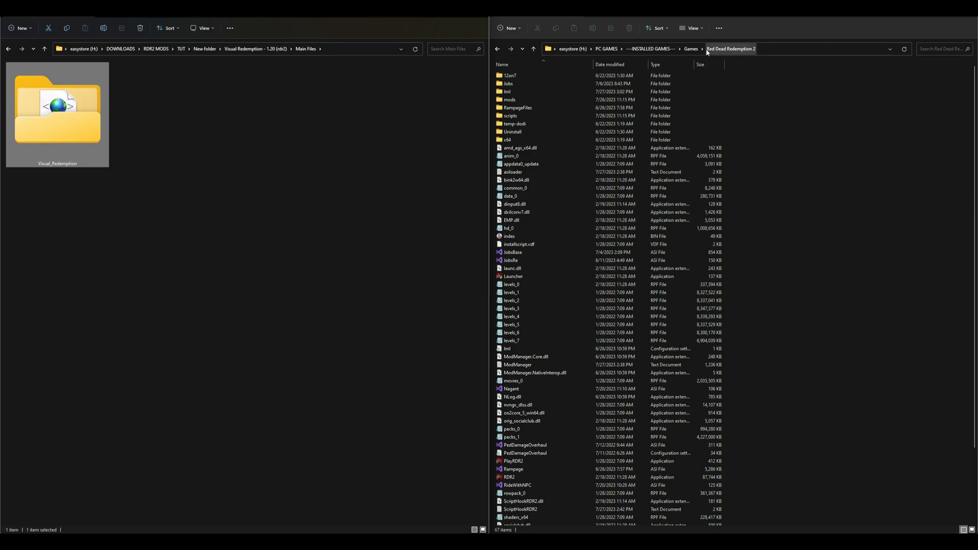
left_click(507, 92)
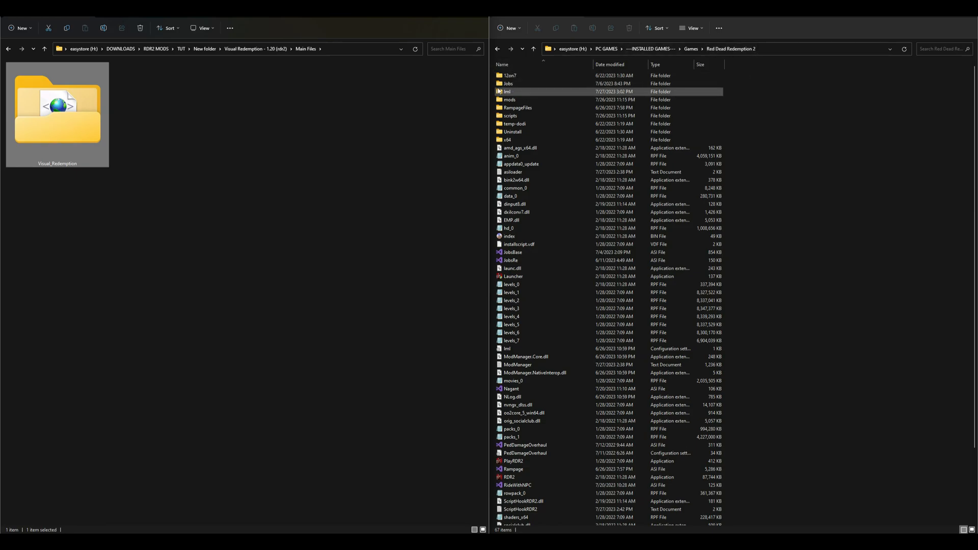
mouse_move(517, 94)
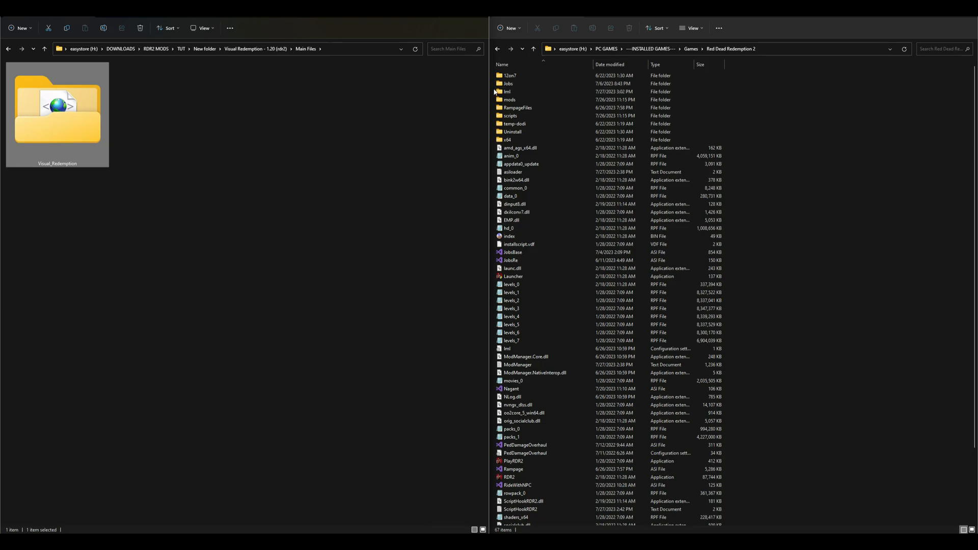
left_click(523, 92)
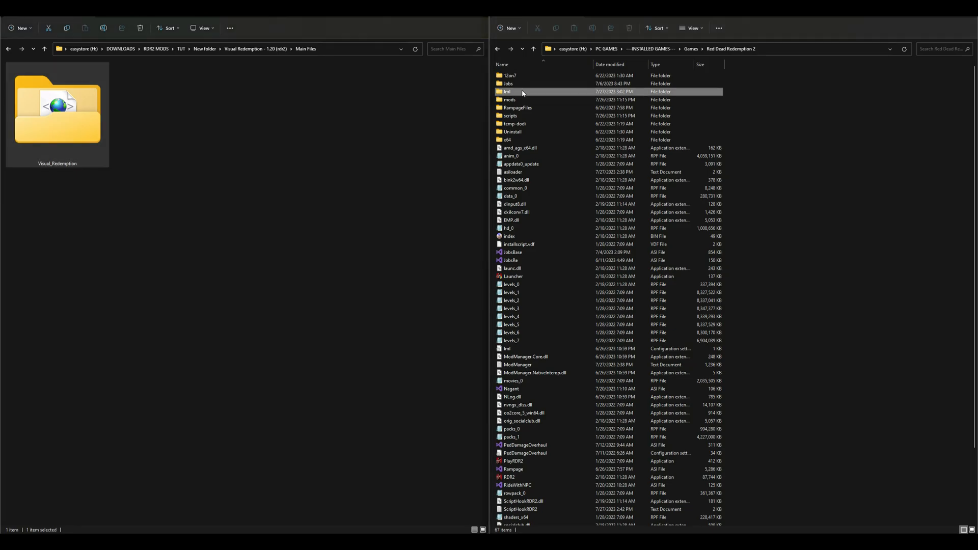
- Copy Visual_Redemption into the game's lml folder, replacing the 28 same-named files
double_click(507, 92)
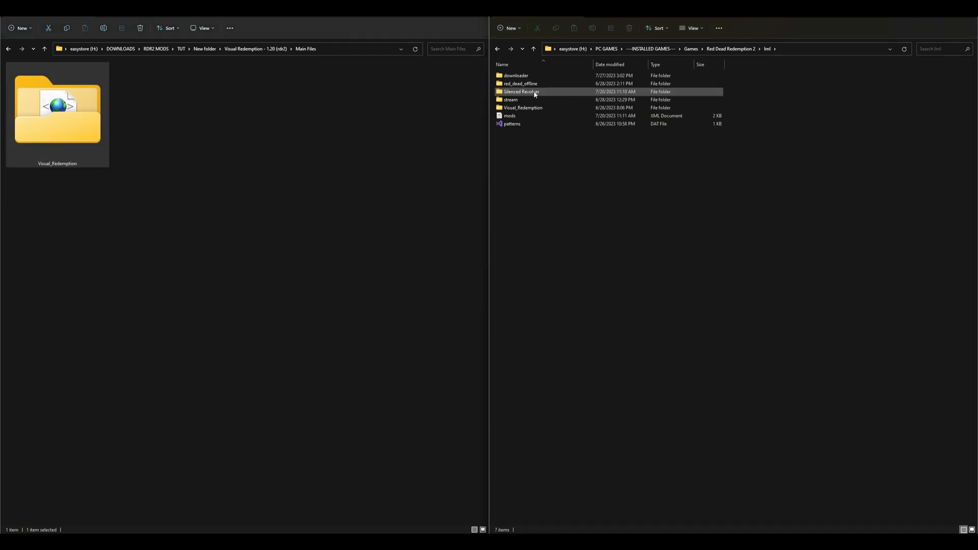
mouse_move(552, 95)
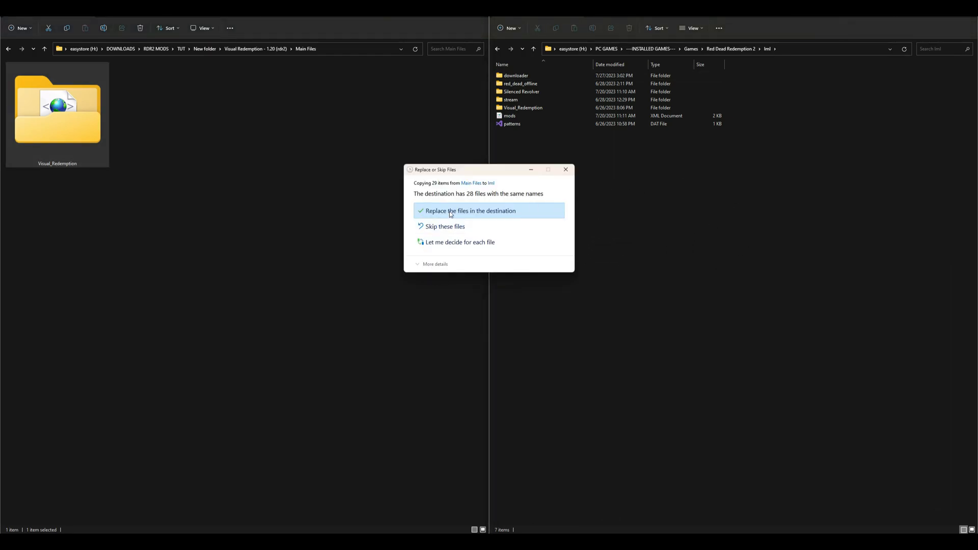
left_click(471, 210)
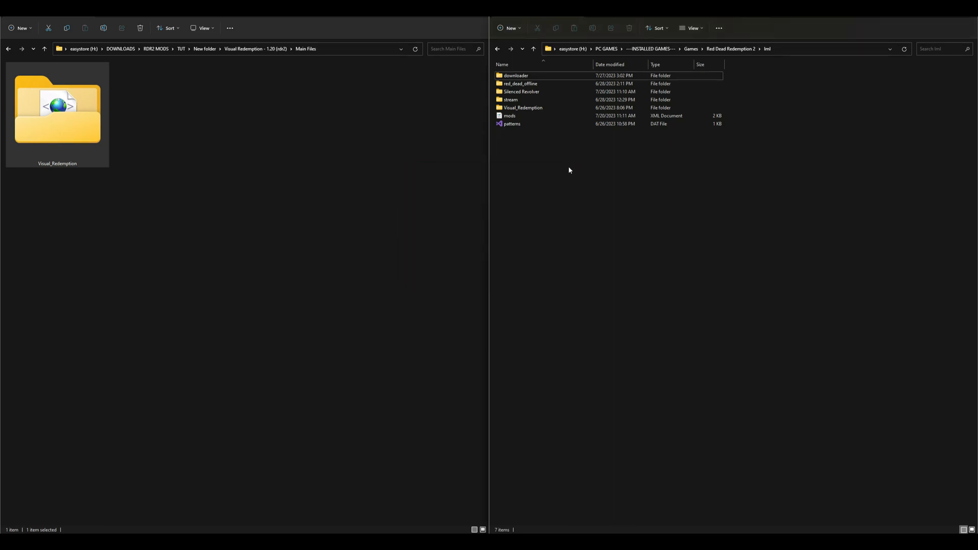
mouse_move(572, 189)
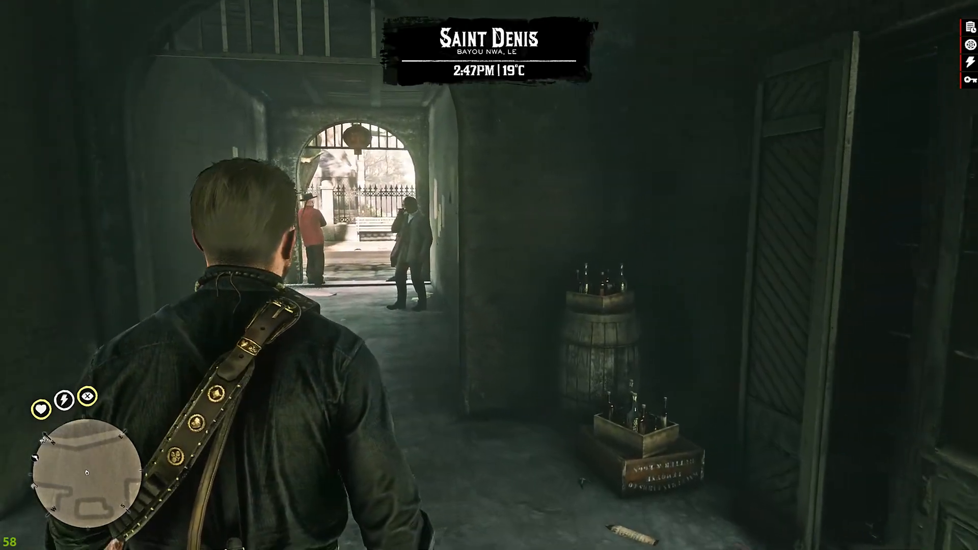
- Walk forward through Saint Denis to view the new Visual Redemption graphics
key("w")
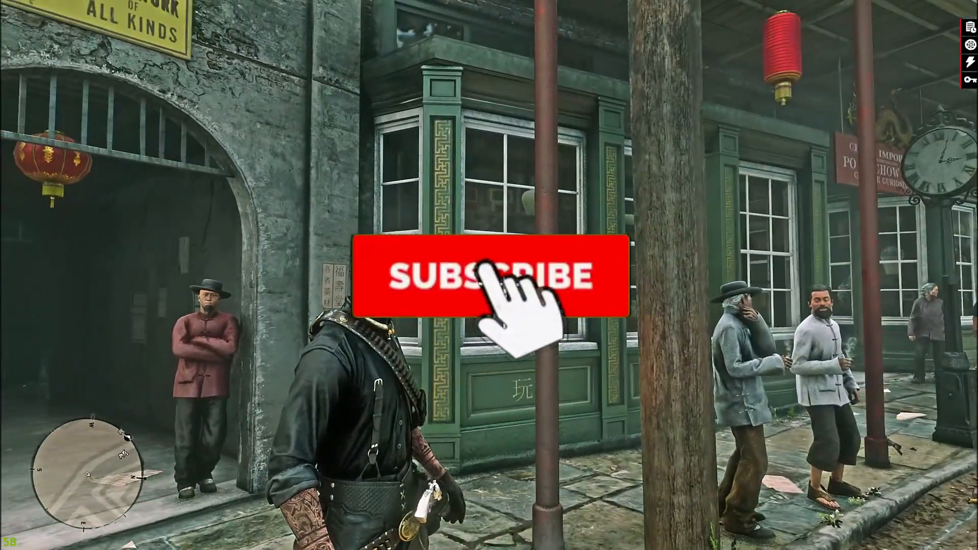
- Bring up the Rampage trainer menu and enter its Player options
left_click(489, 285)
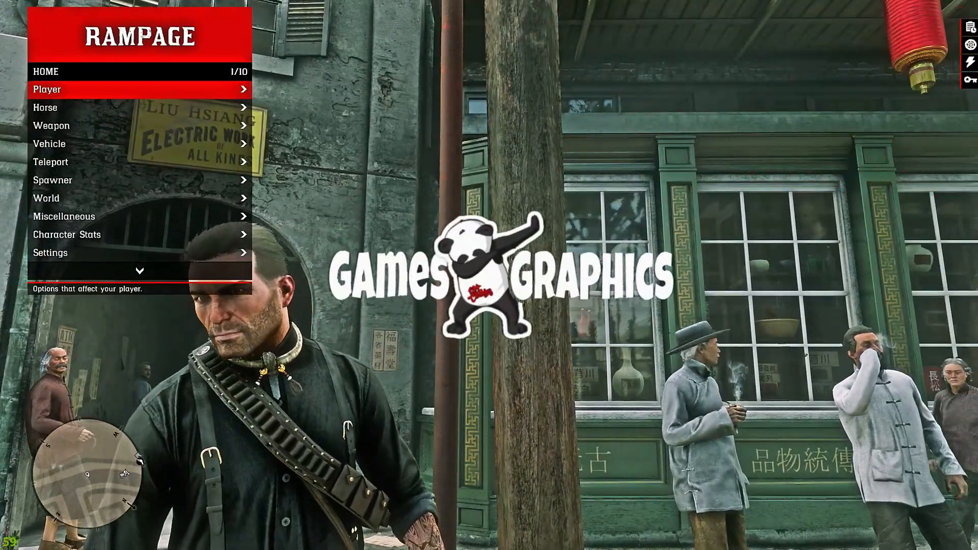
left_click(47, 90)
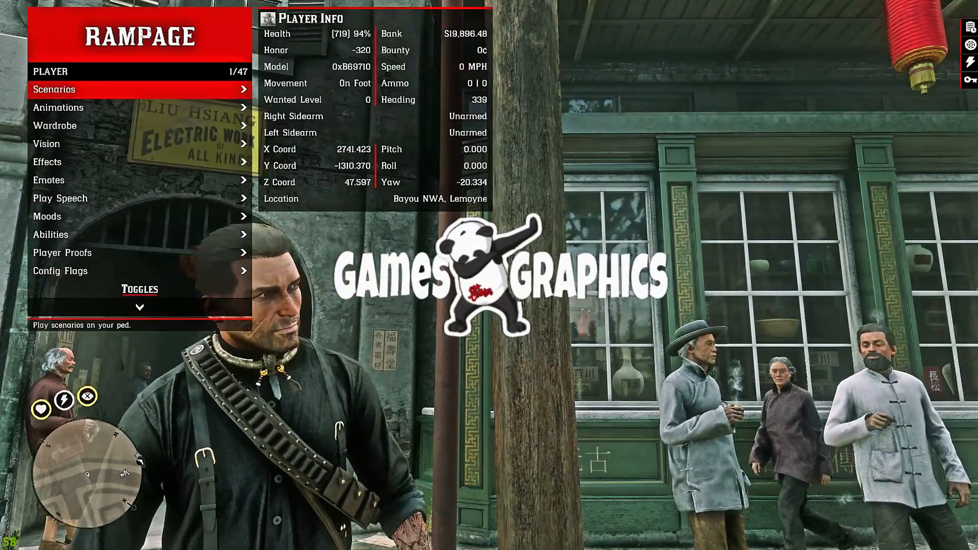